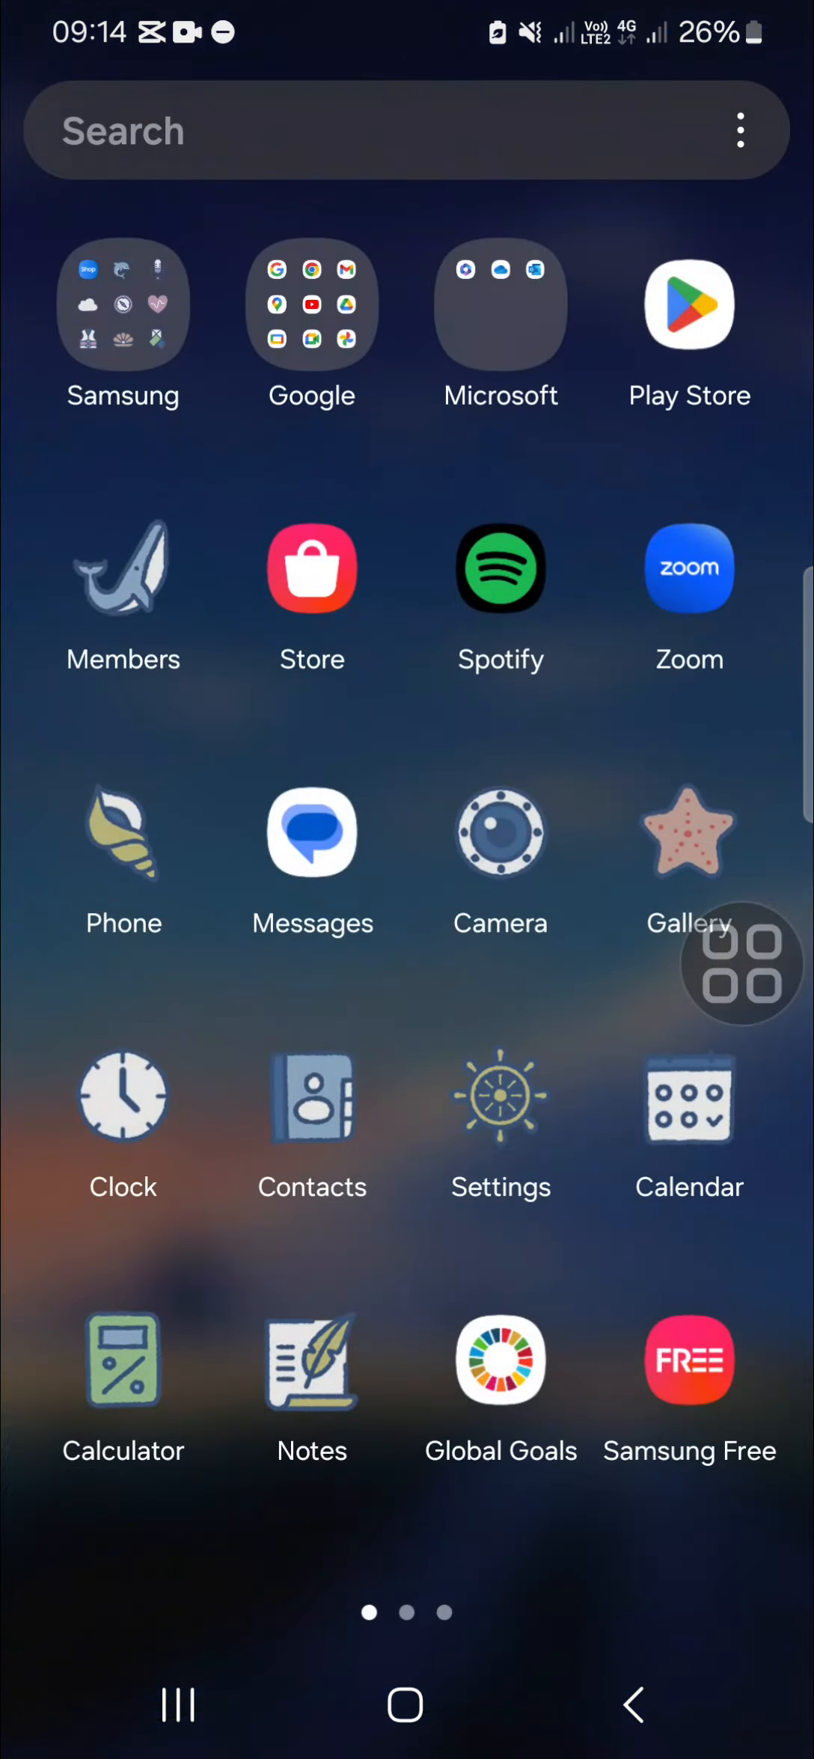
Step: Bring up the My Files search page with its file filters and recent searches
click(122, 303)
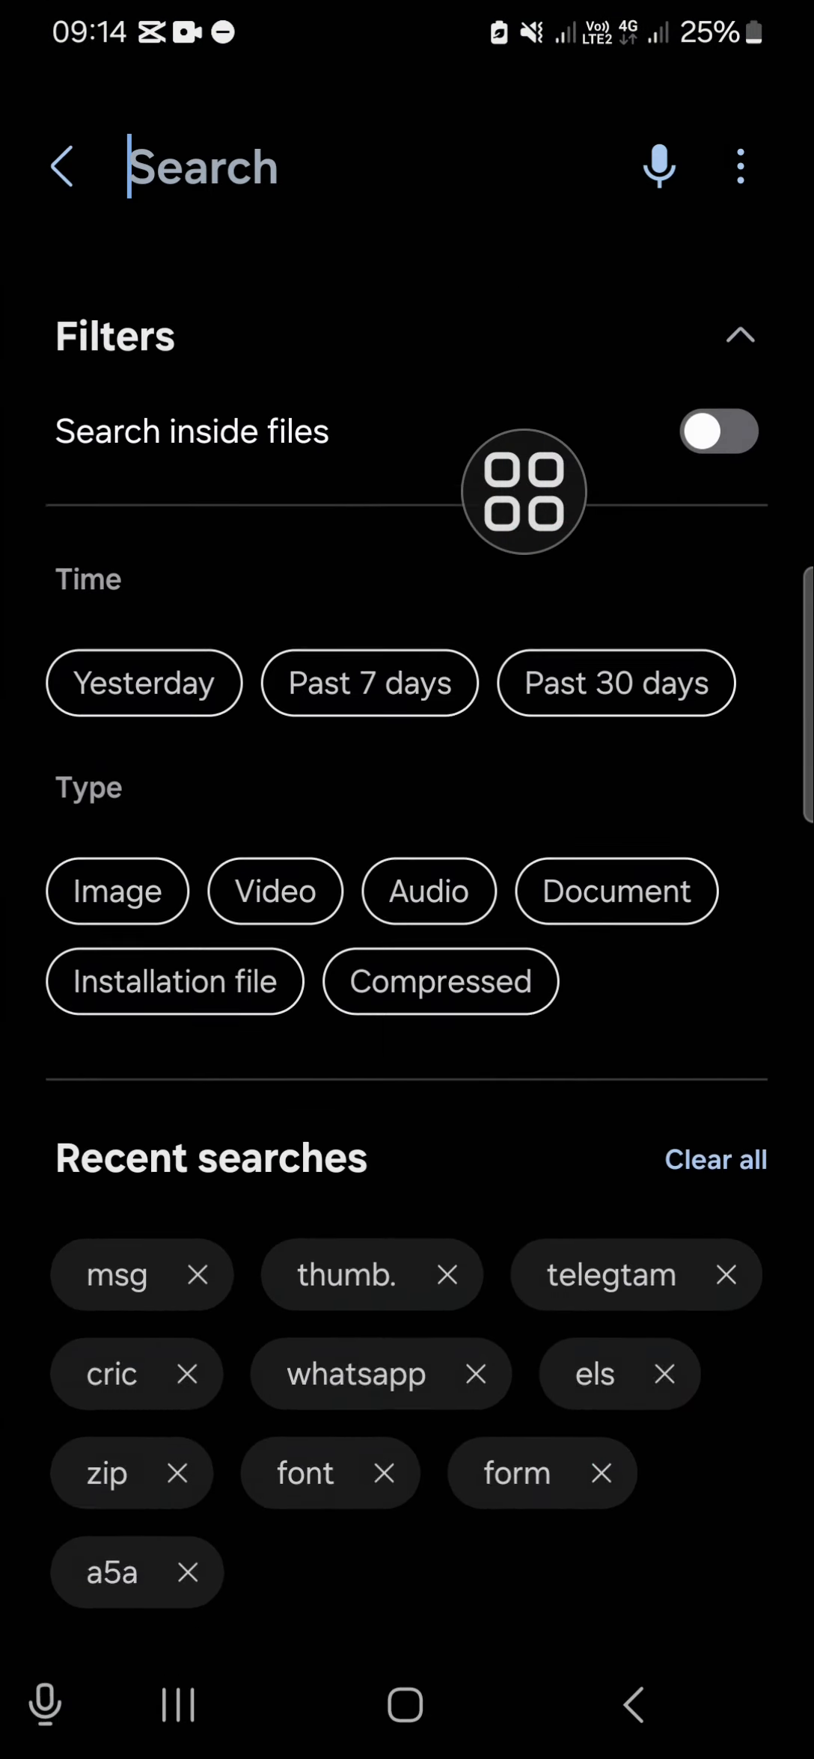
Step: Search "msg" and delete all eight msgstore backup files found
text(ms)
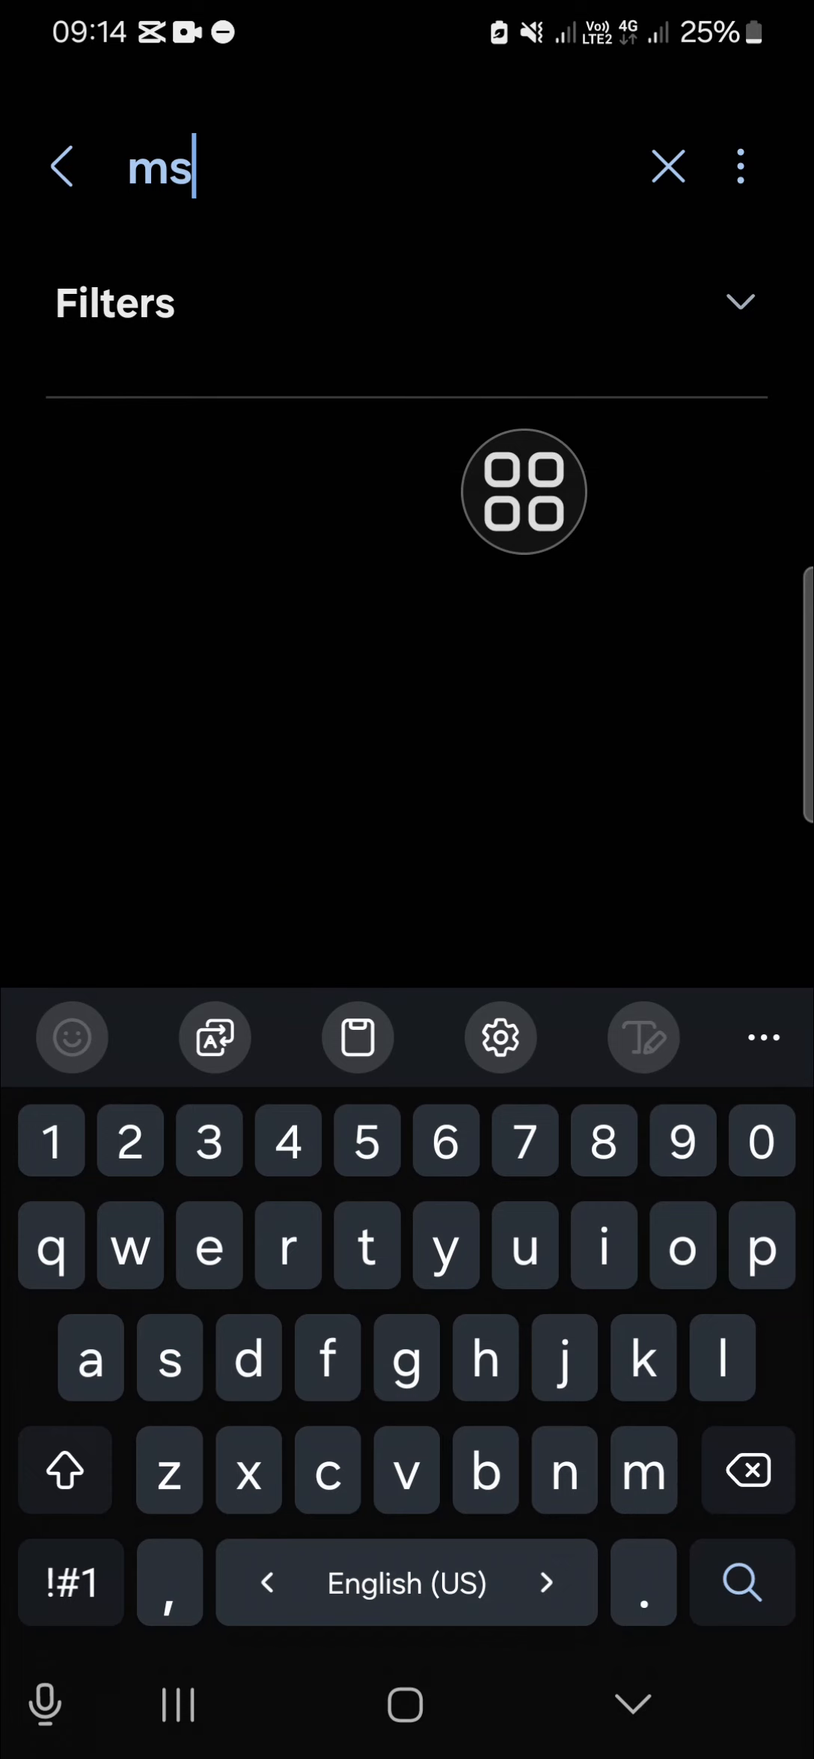
text(g)
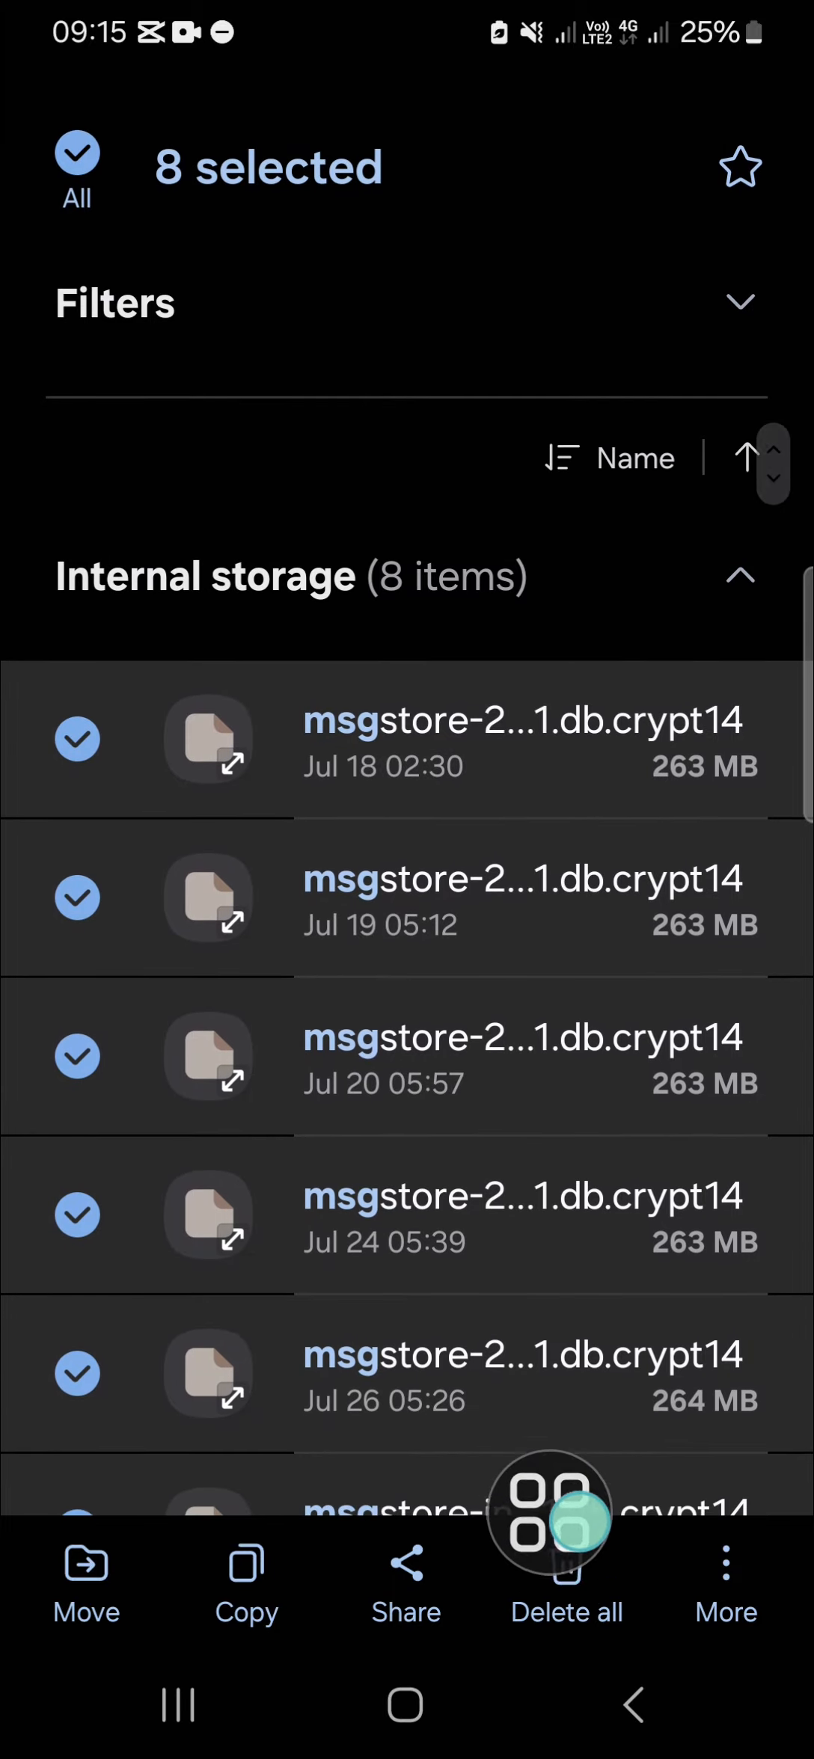
click(565, 1613)
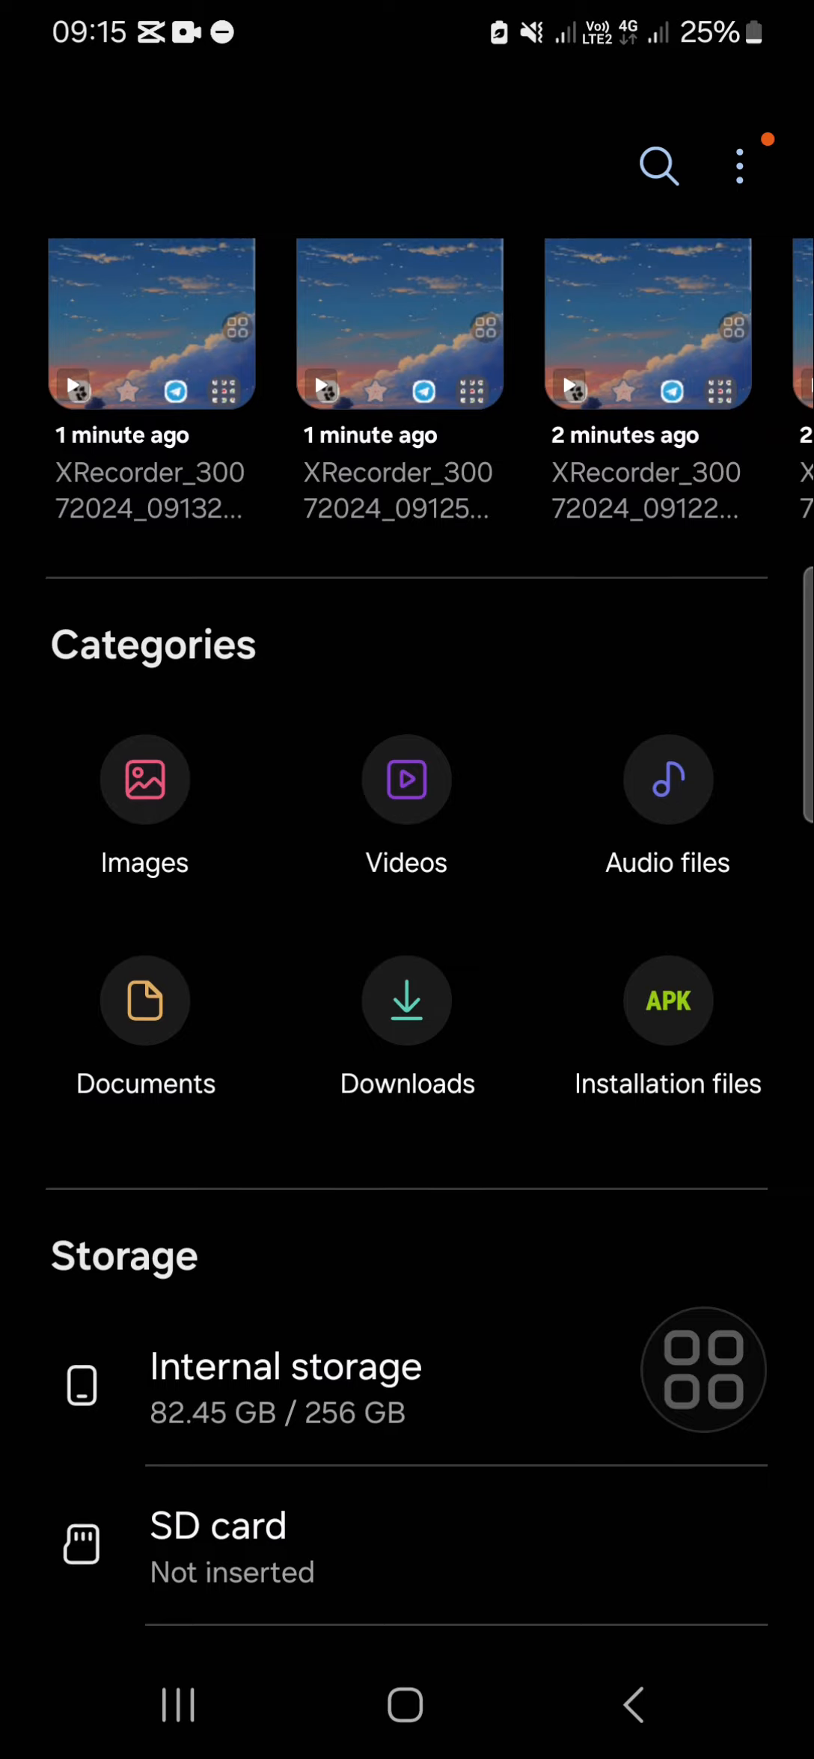
Step: Empty the Trash under Utilities, permanently deleting all 124 items
scroll(down, 3)
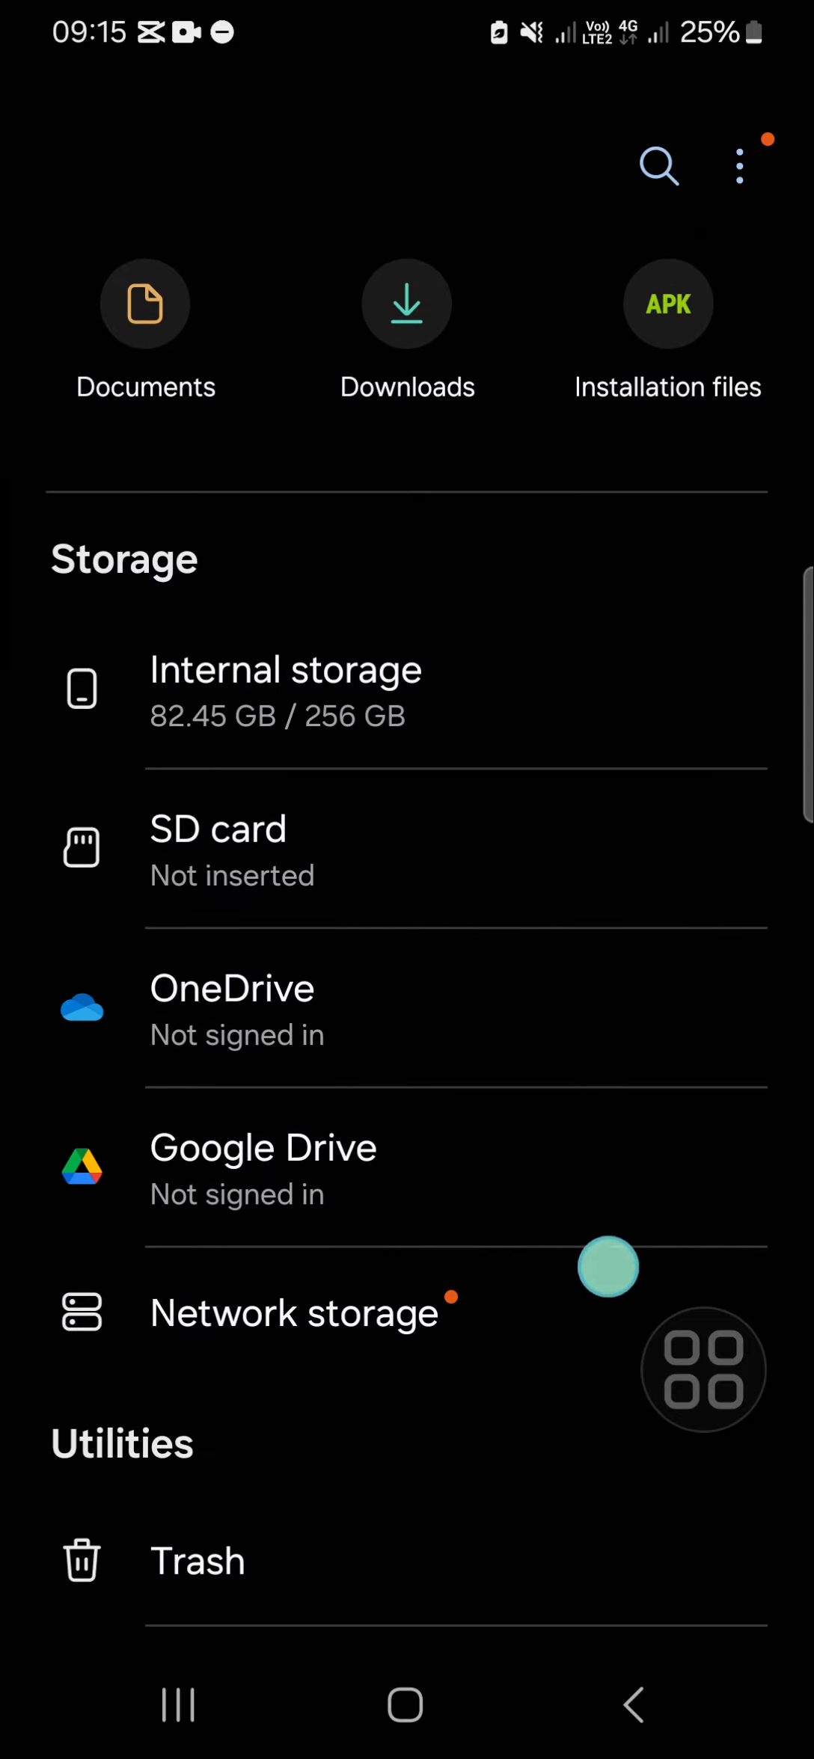
click(196, 1560)
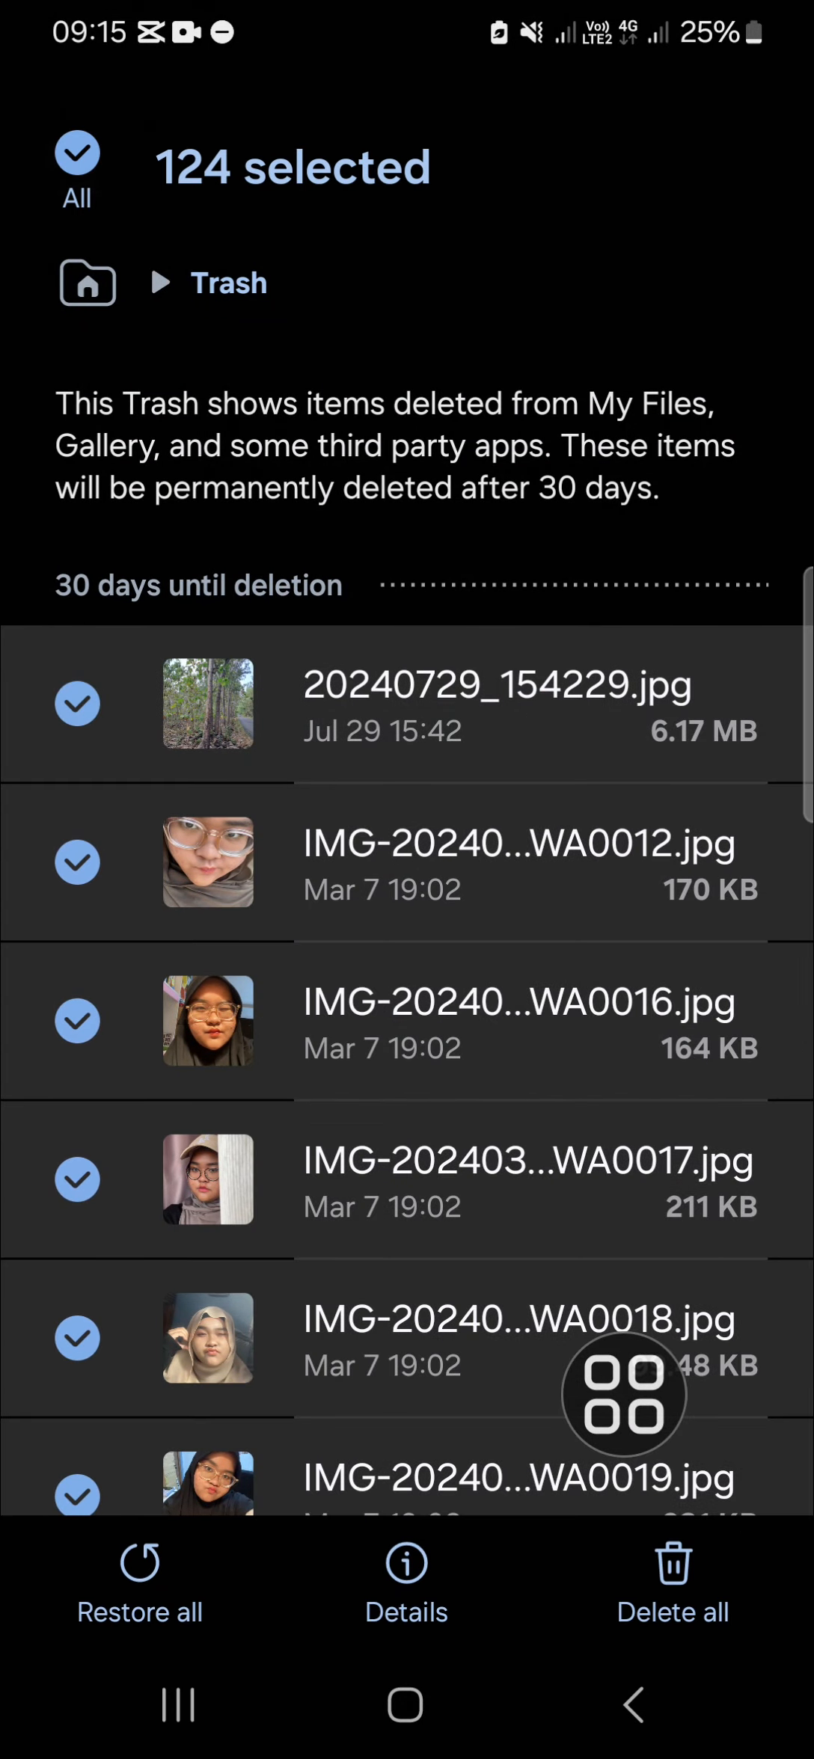
click(671, 1580)
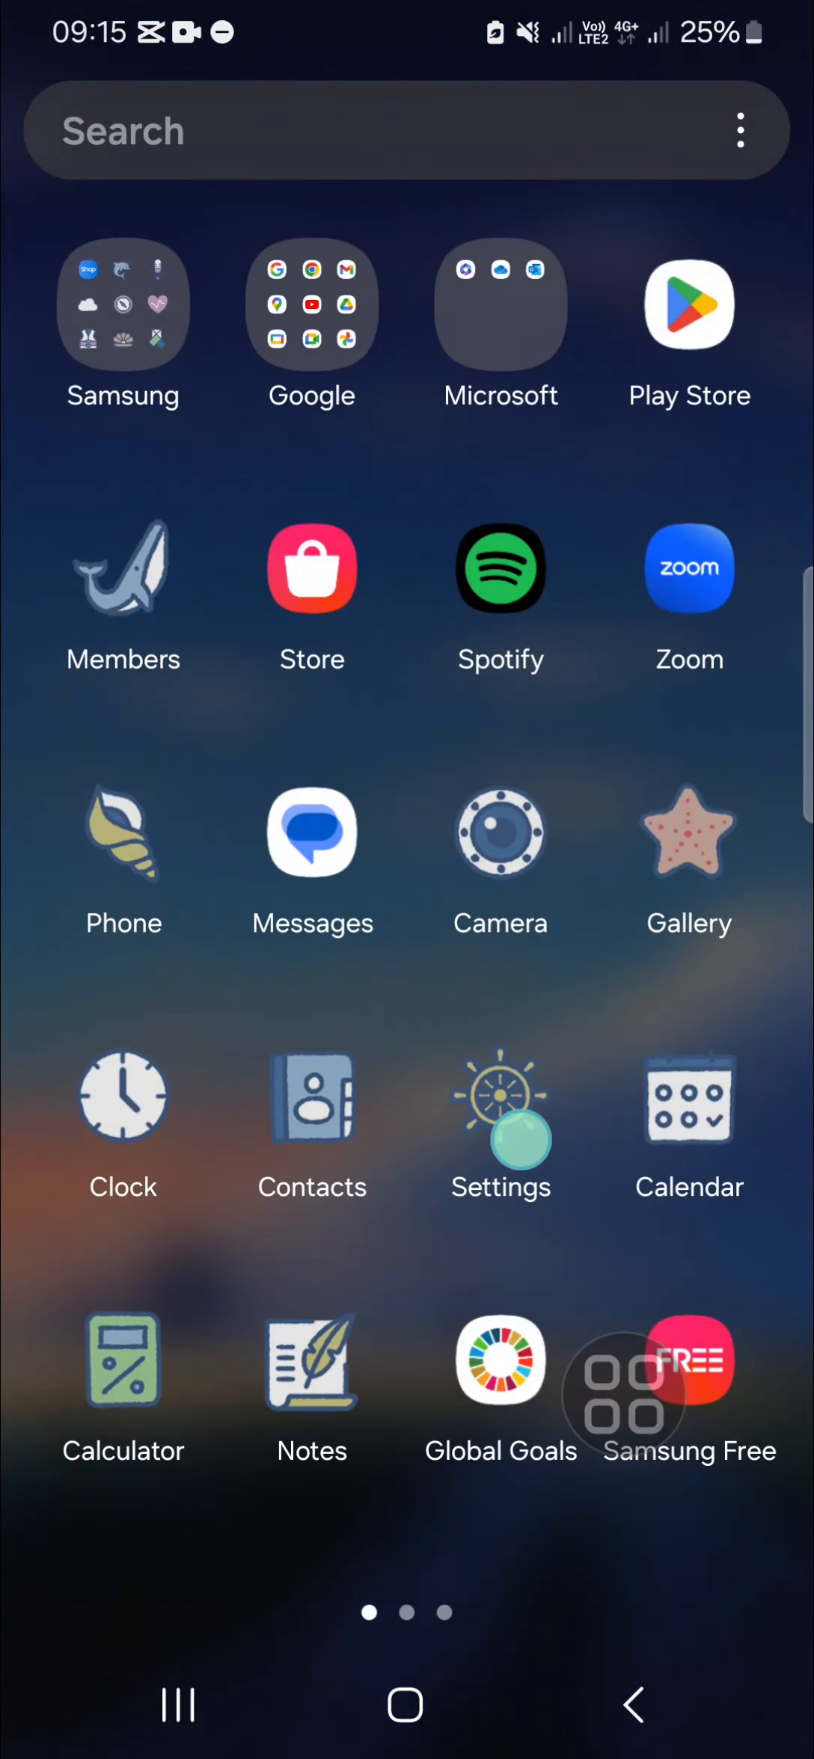
Step: Reach the Apps list in Settings and scroll down until CapCut is in view
click(500, 1098)
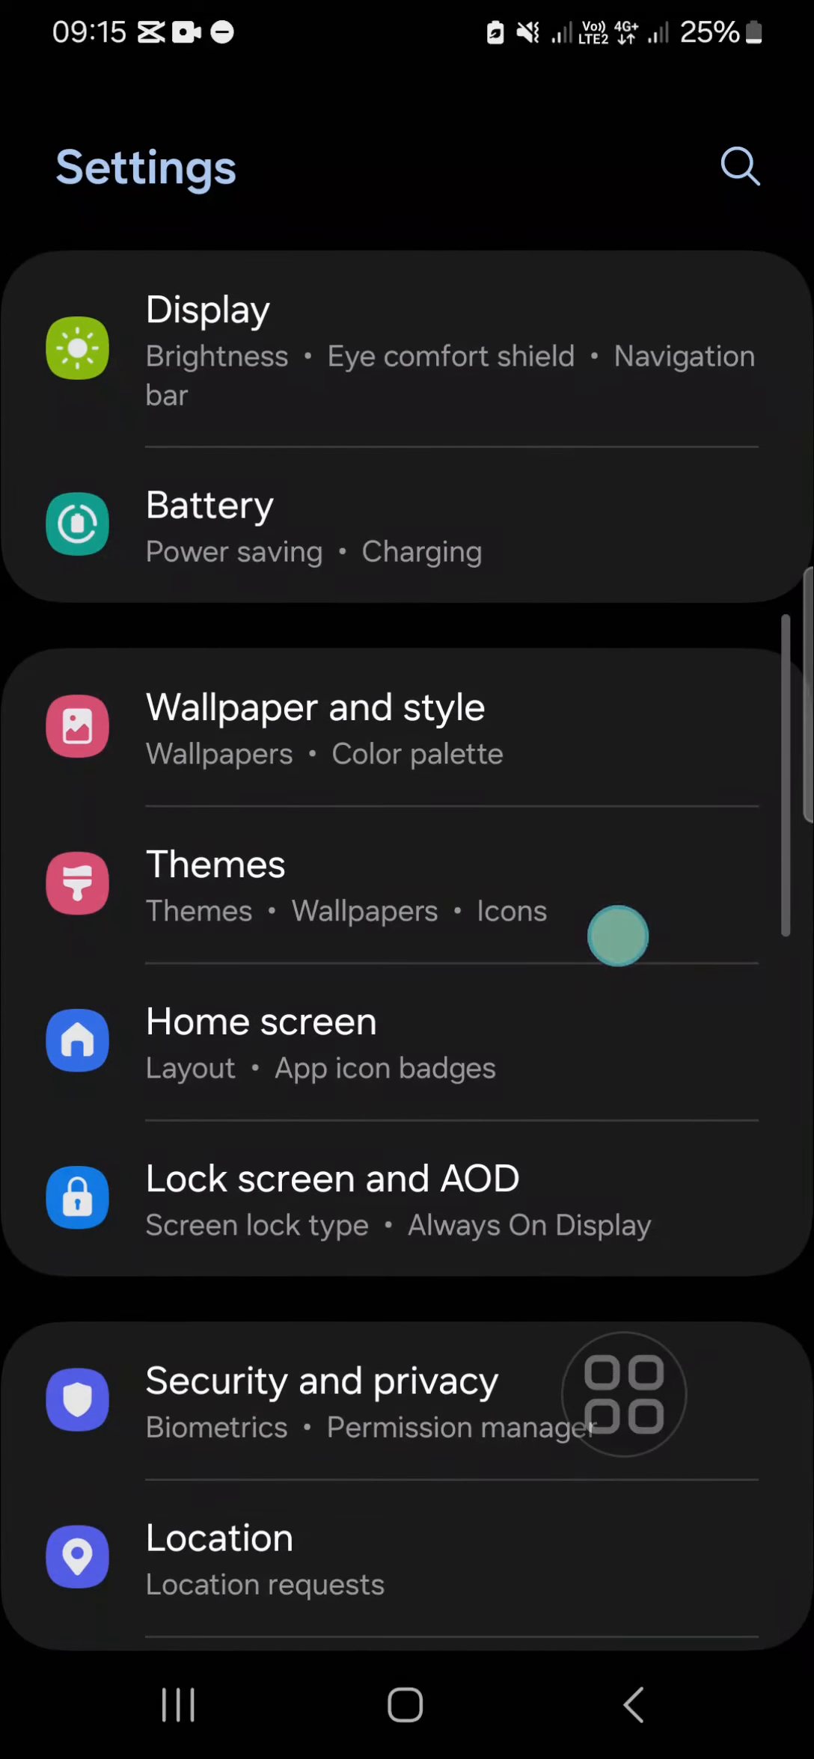
scroll(down, 3)
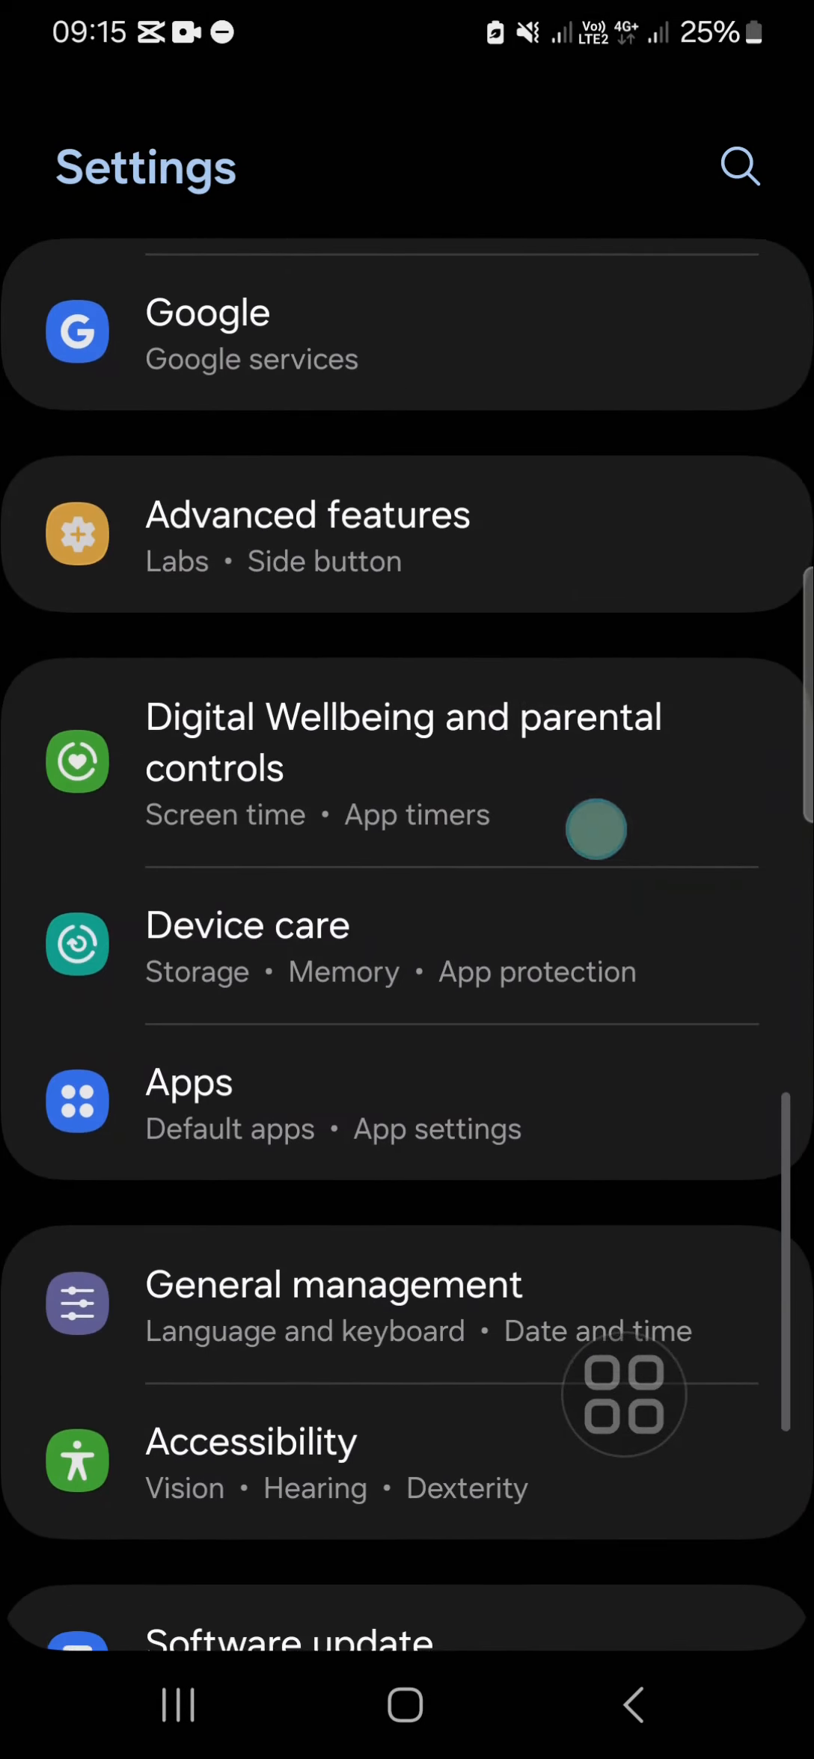
click(188, 1081)
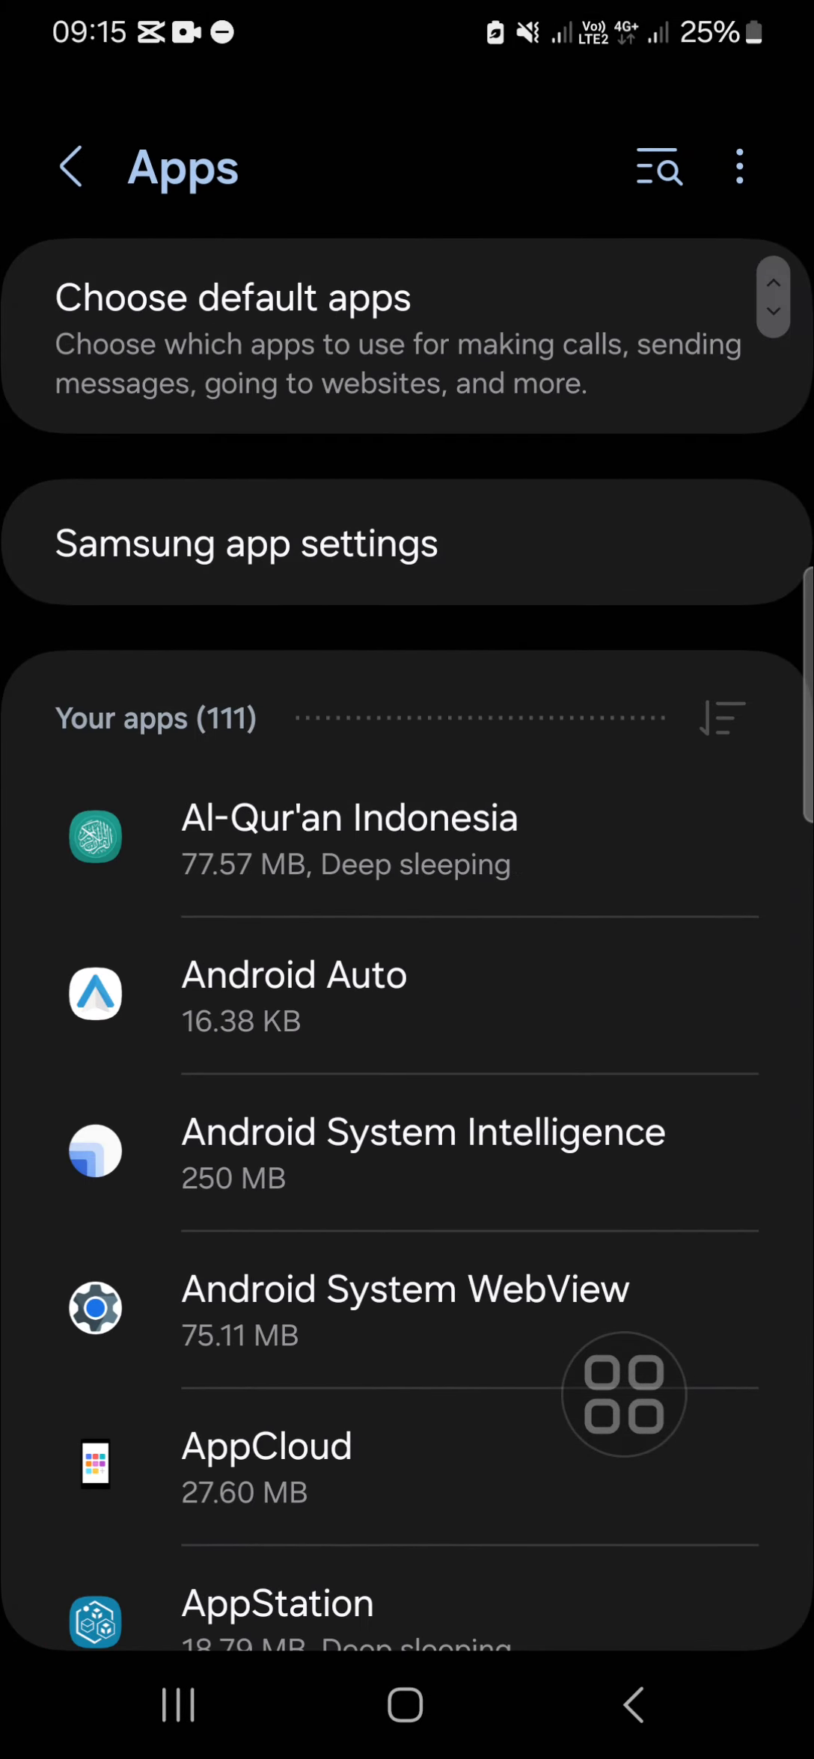
scroll(down, 3)
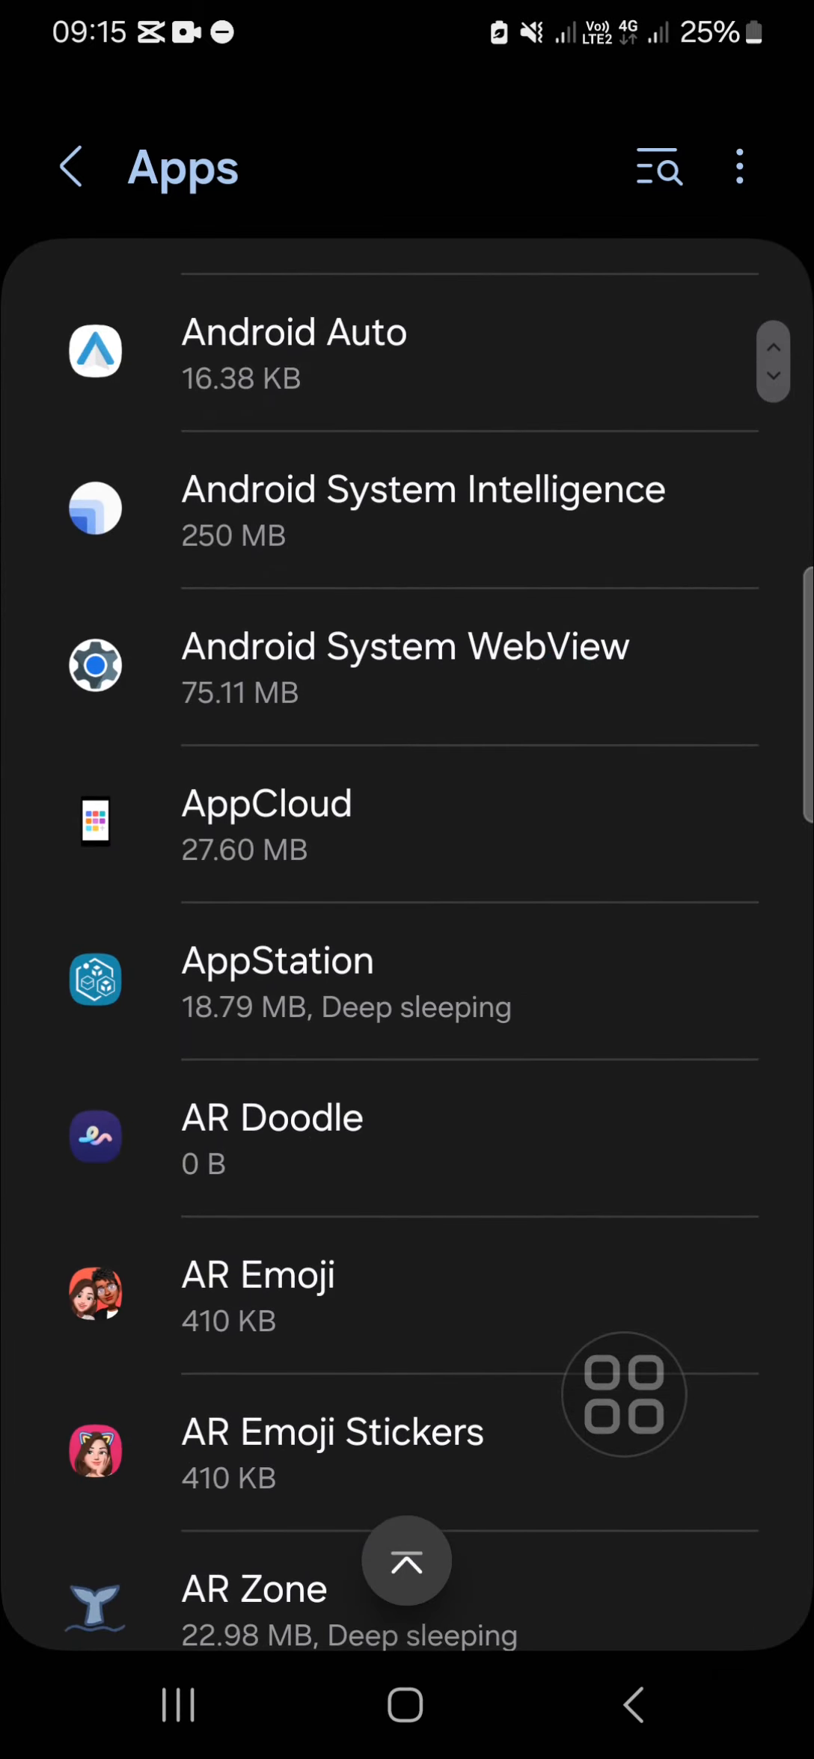
scroll(down, 3)
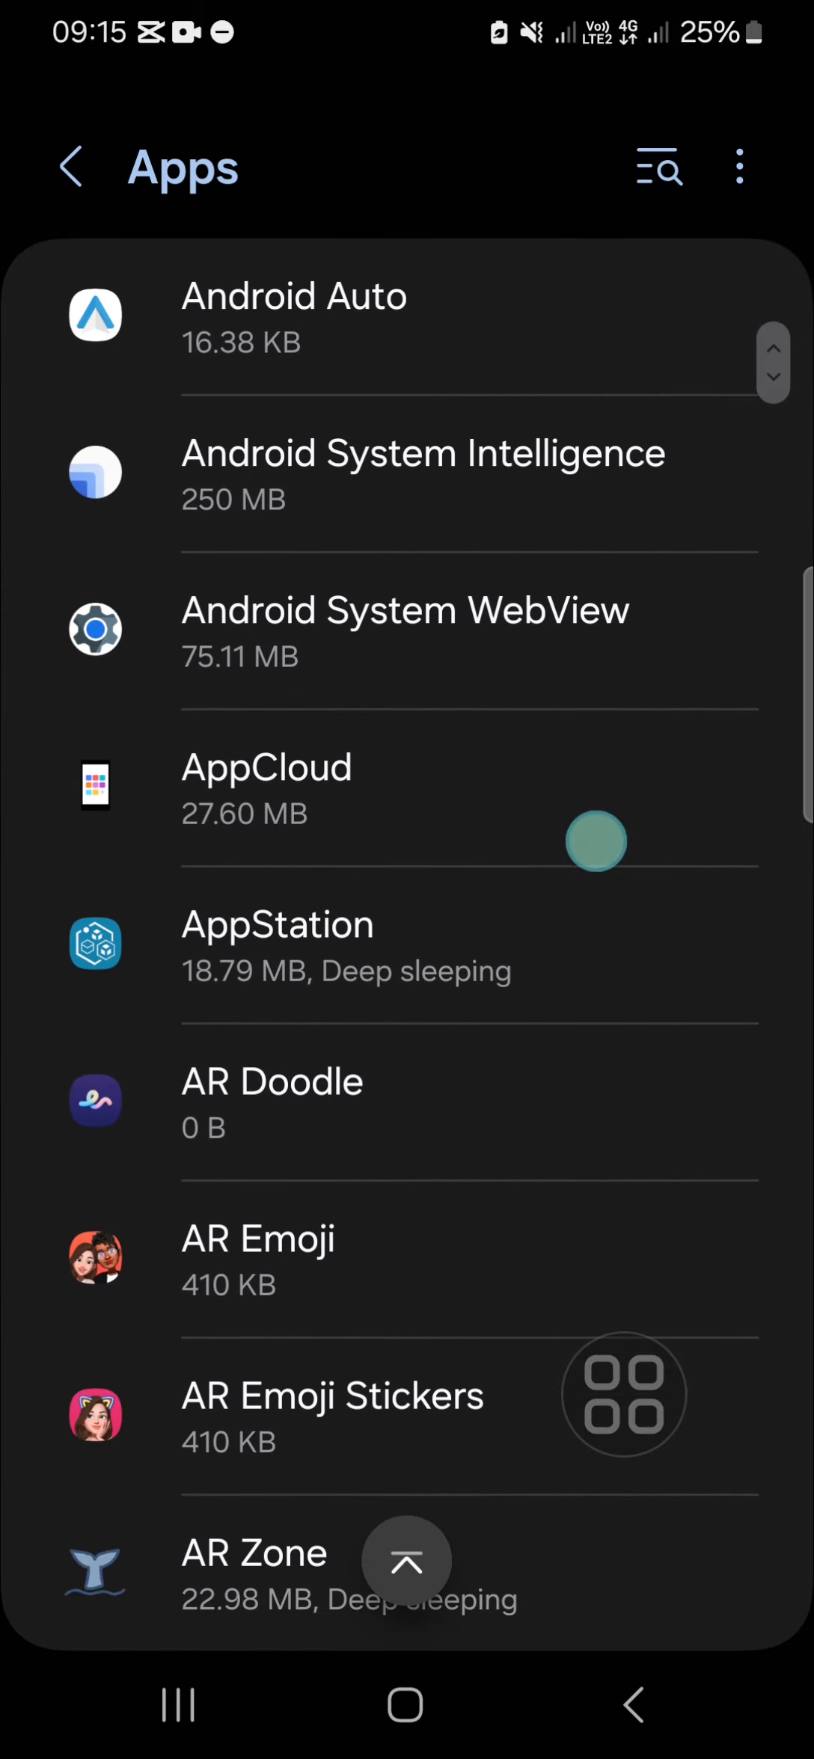
scroll(down, 3)
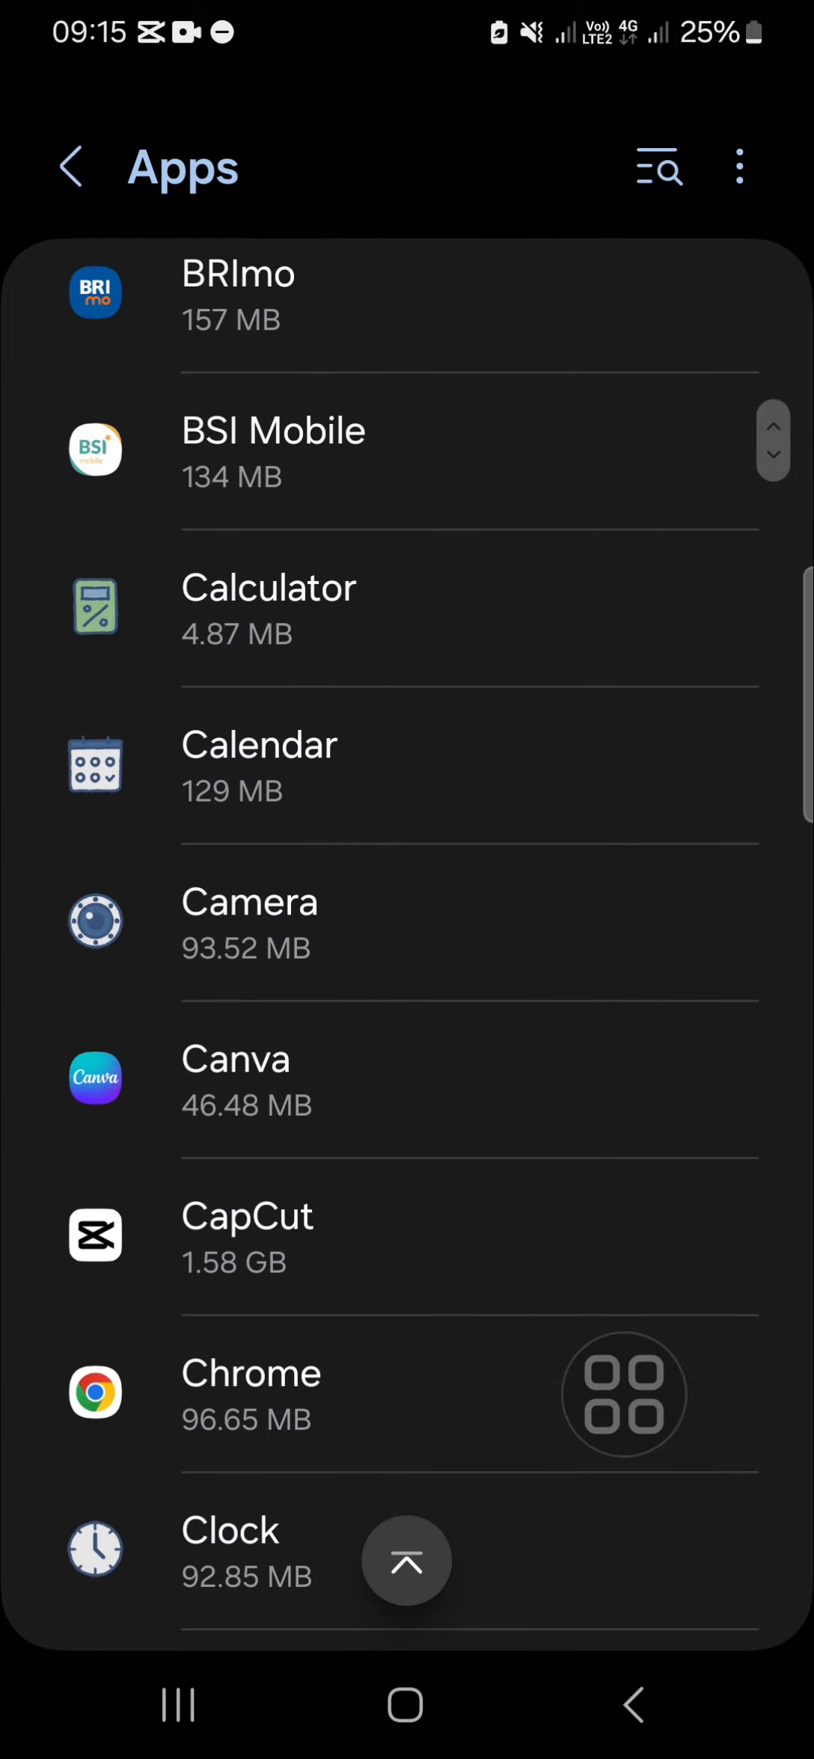
Step: Clear CapCut's cache from its Storage page, leaving 1.58 GB used with 0 B cache
click(247, 1234)
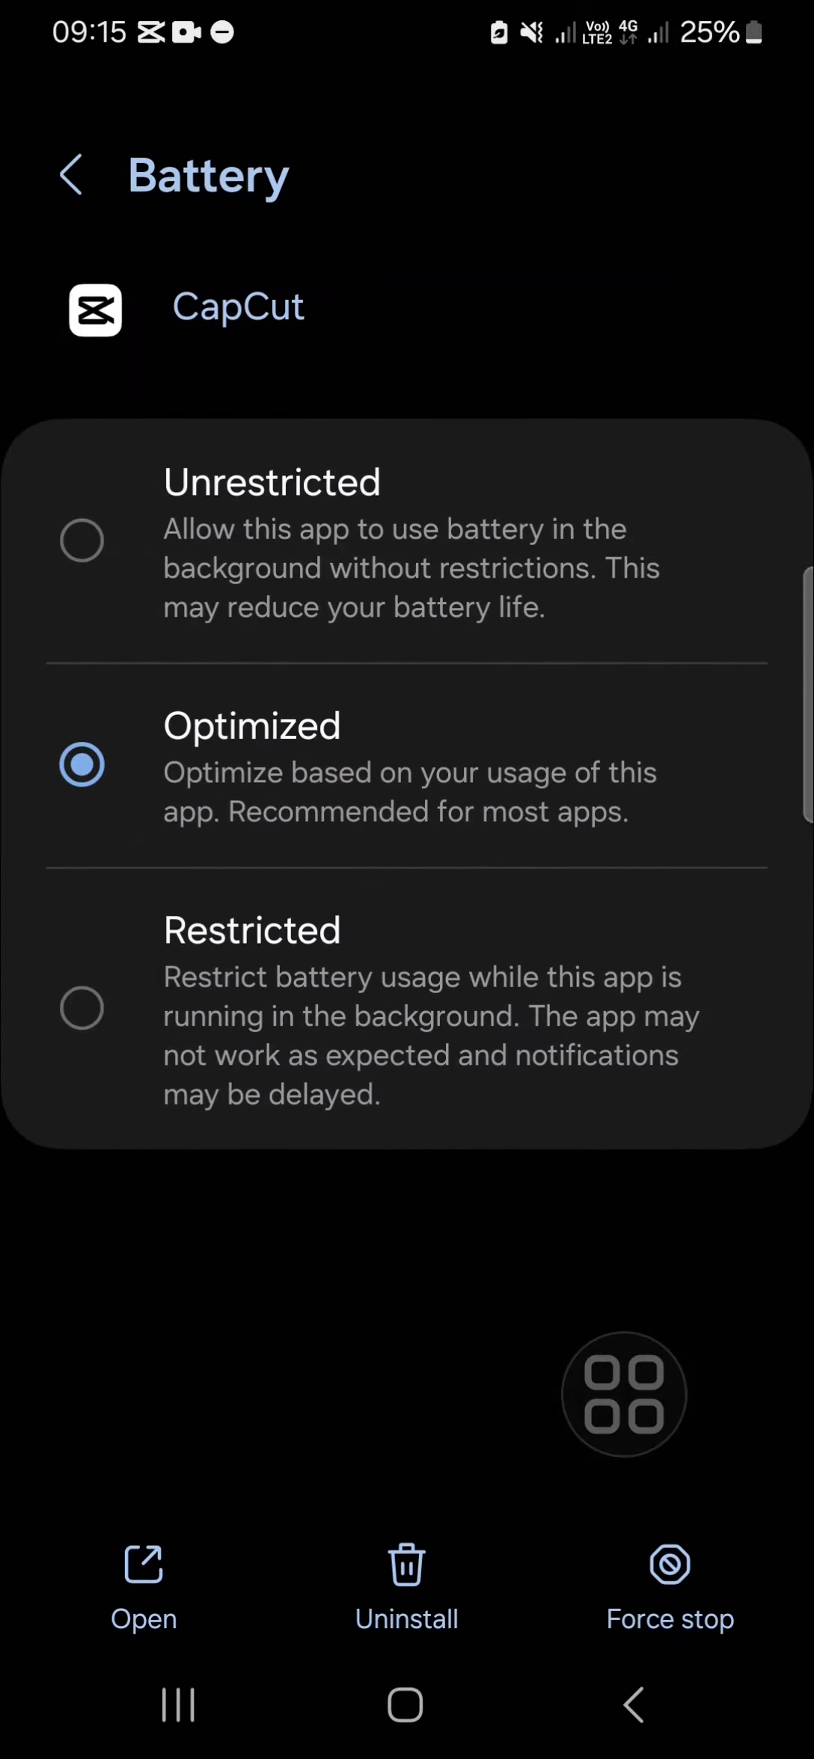
click(71, 173)
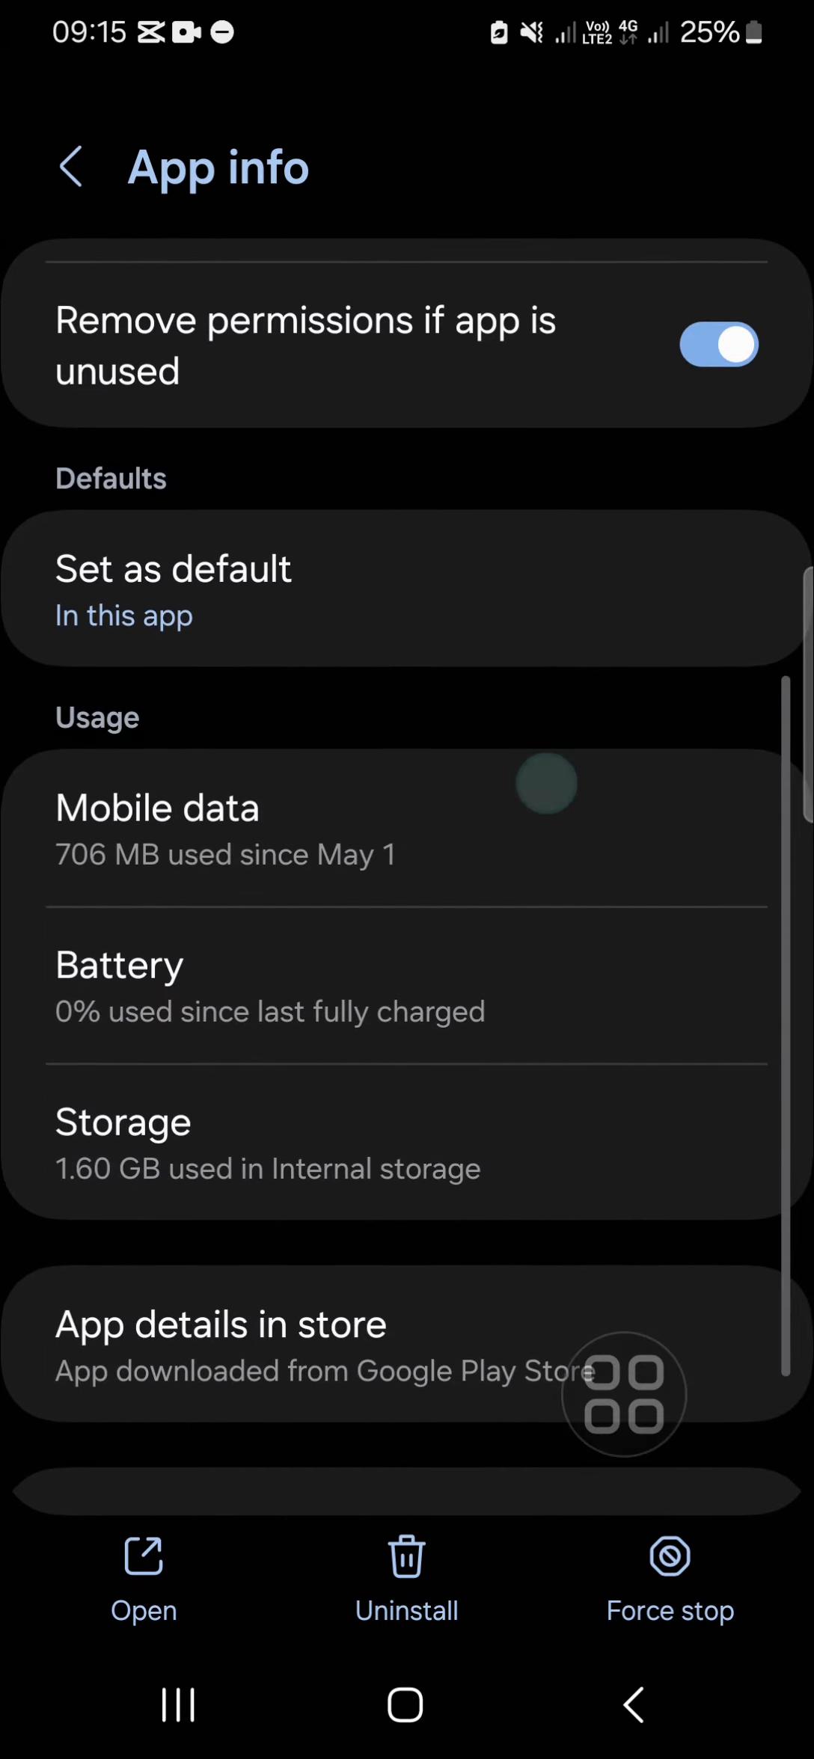
click(122, 1122)
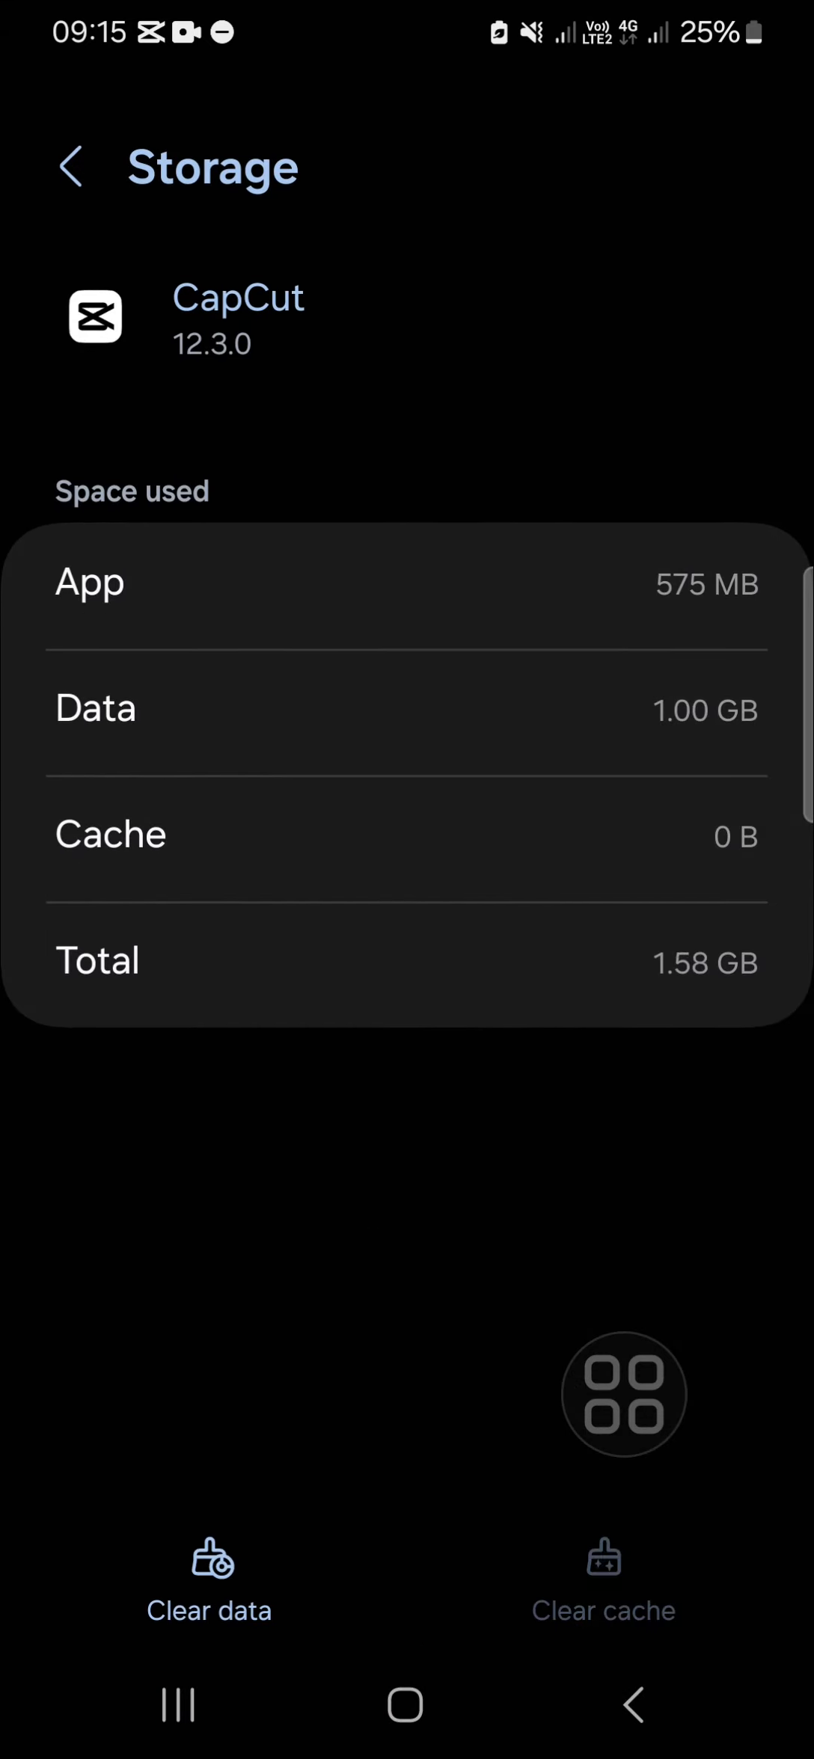
click(71, 166)
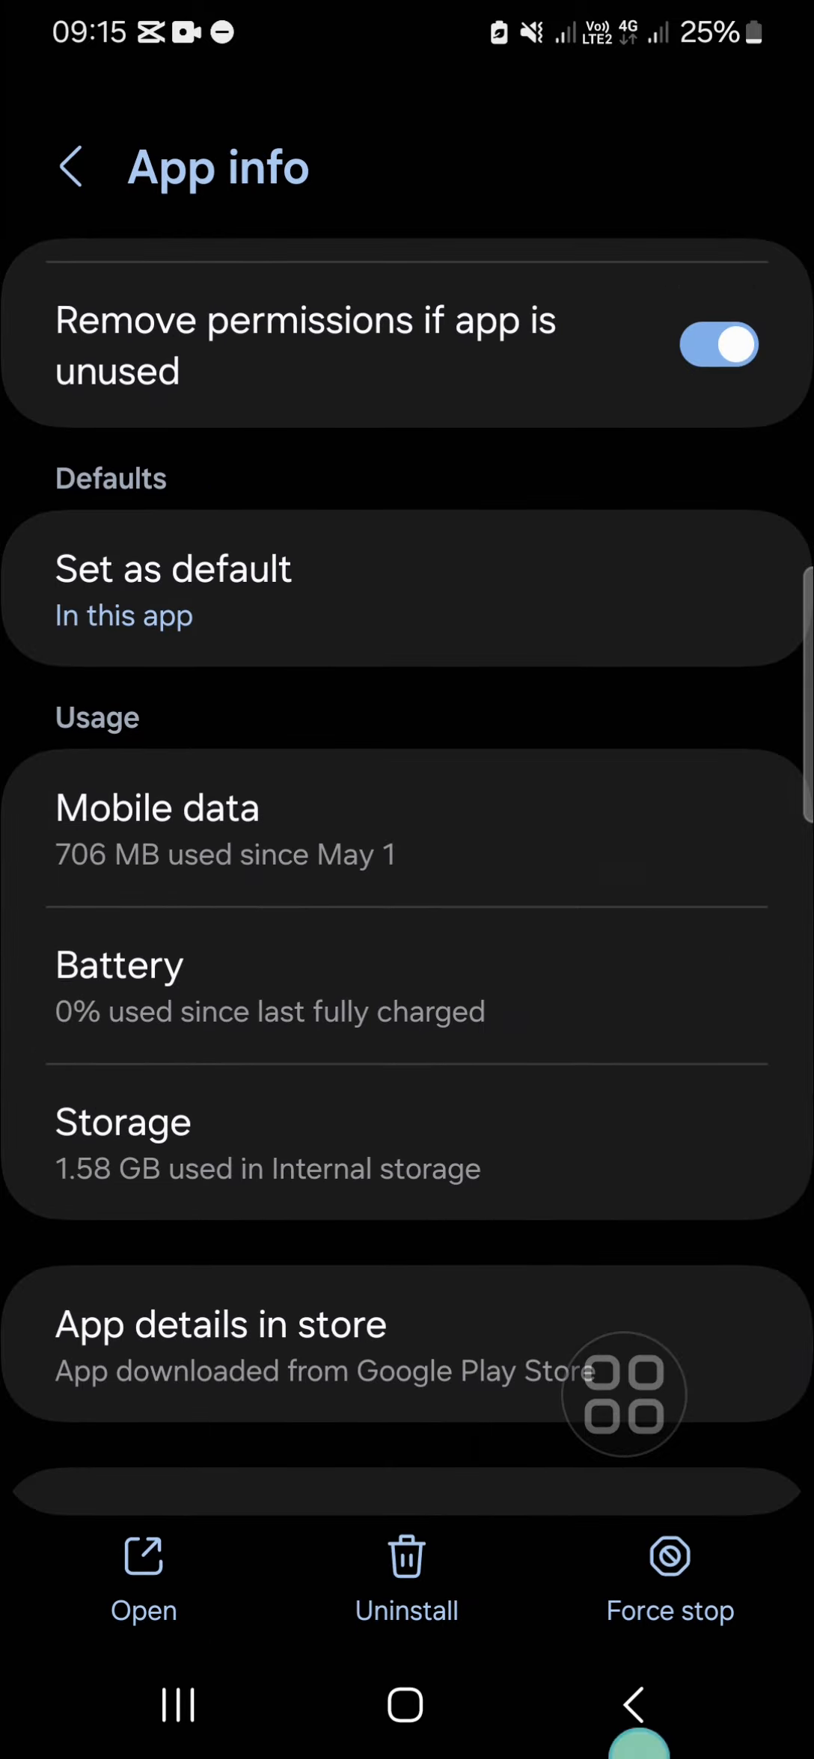